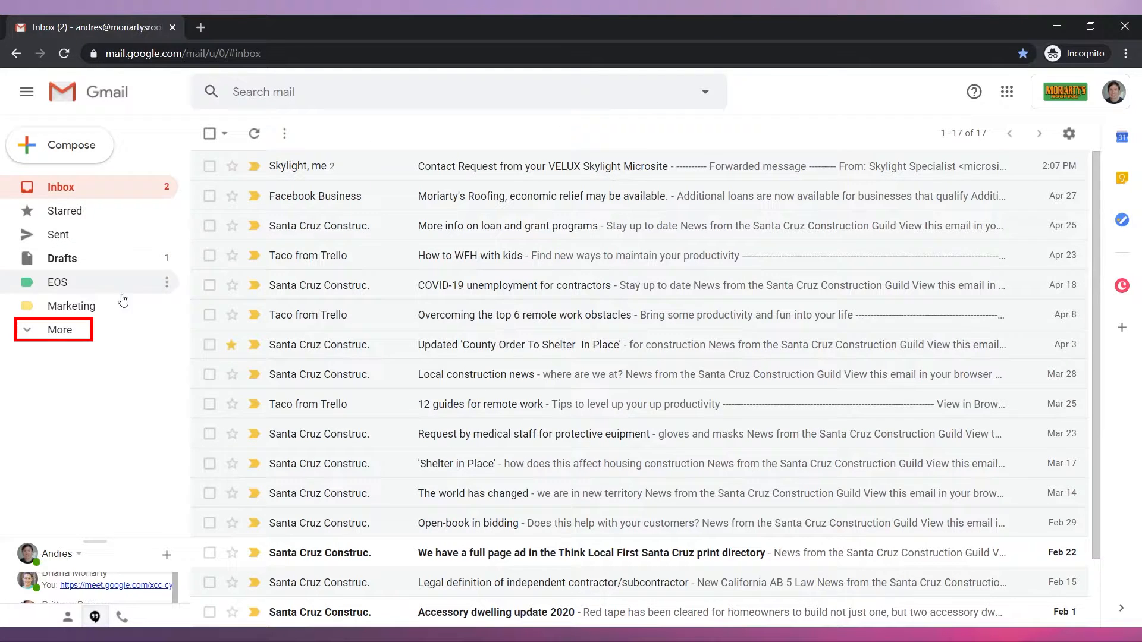
# - Add a new 'Newsletter' label to the sidebar's mailbox label list
pyautogui.click(60, 329)
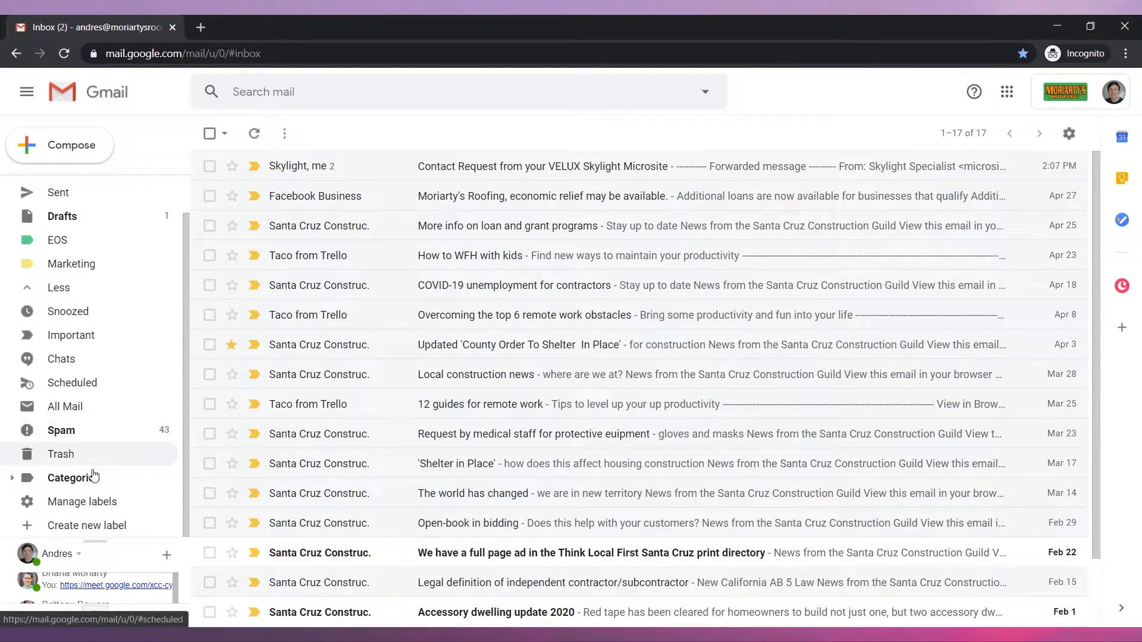
pyautogui.click(85, 525)
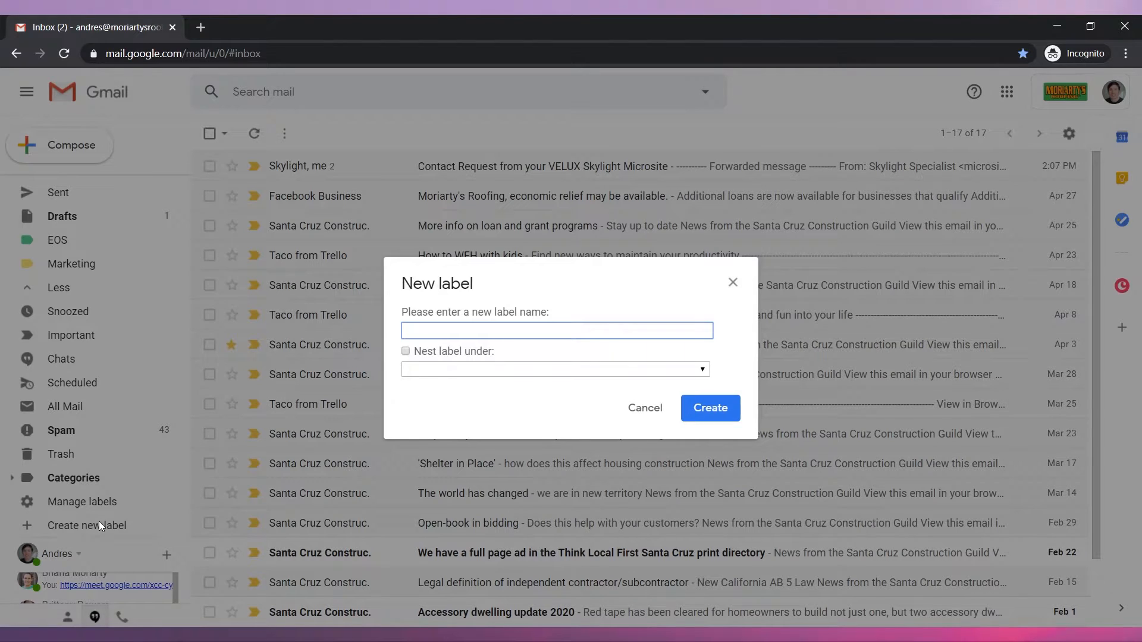
pyautogui.write('N')
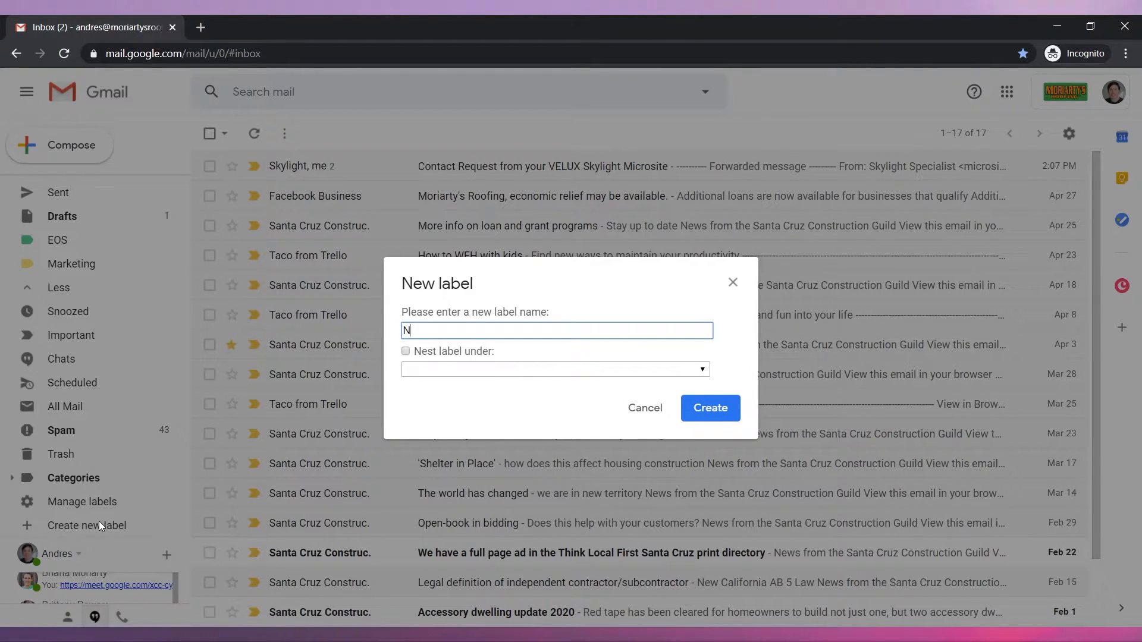
pyautogui.write('Newsletter')
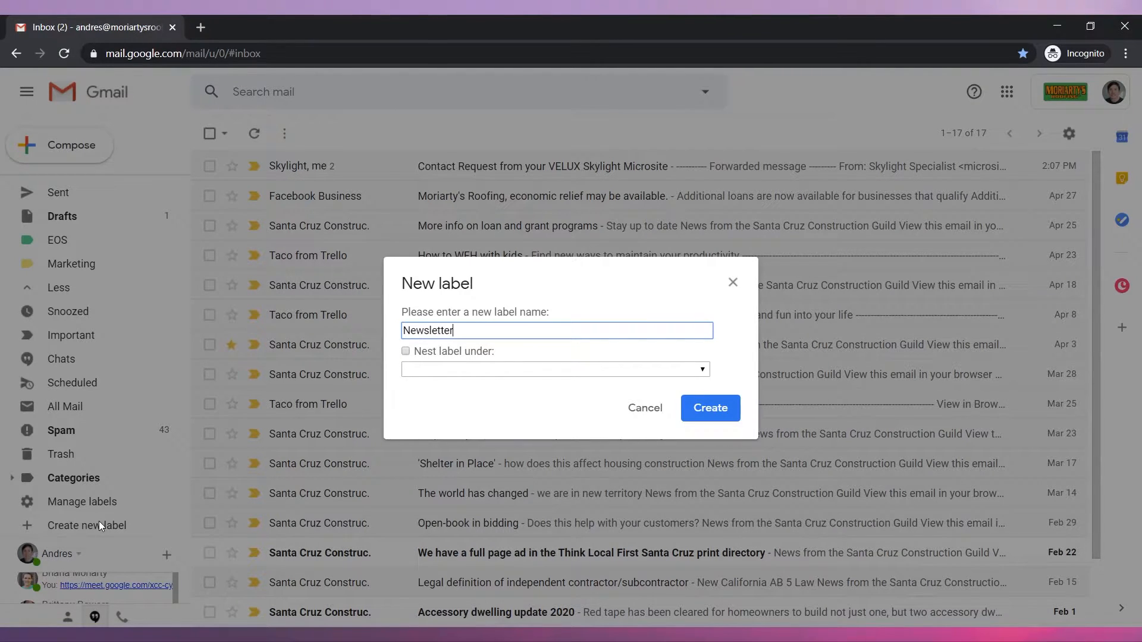
pyautogui.moveTo(710, 408)
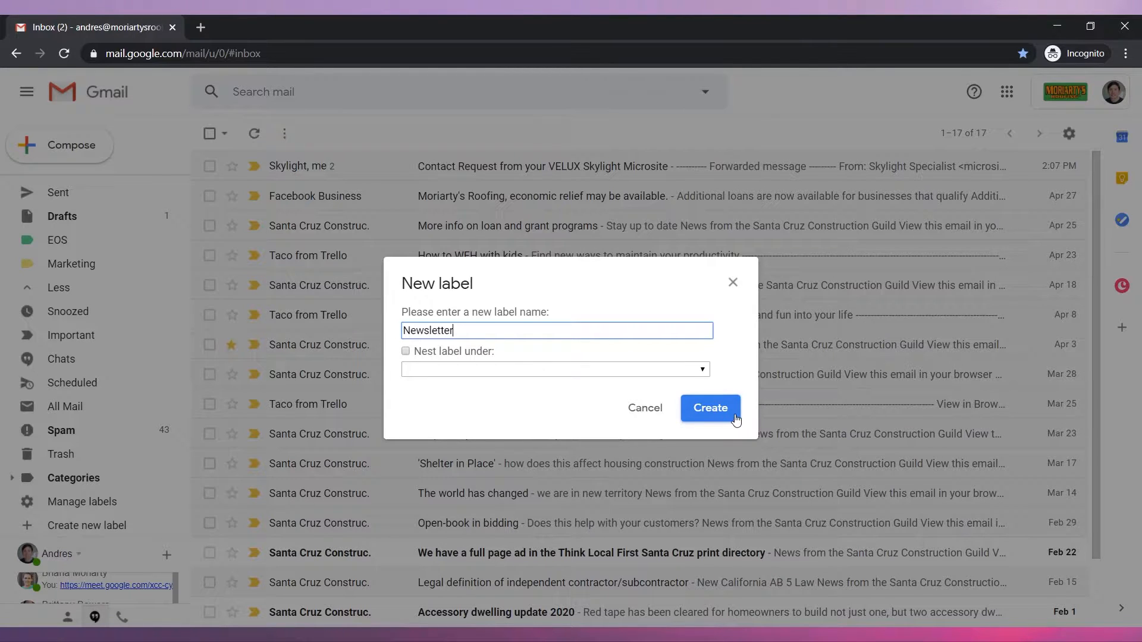
pyautogui.click(710, 408)
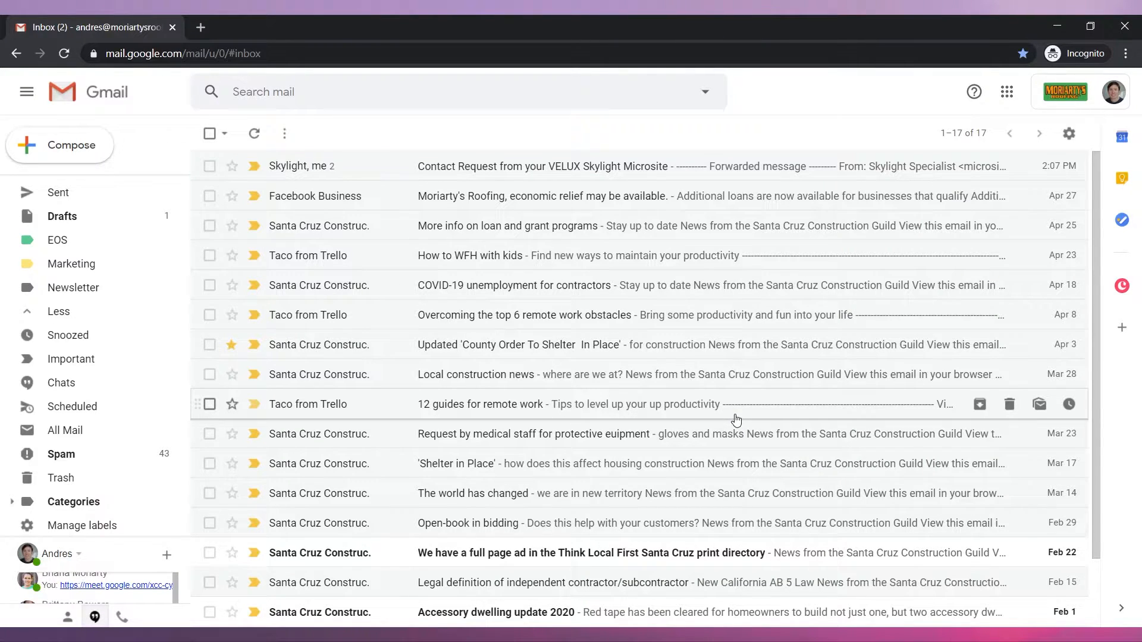
pyautogui.moveTo(391, 384)
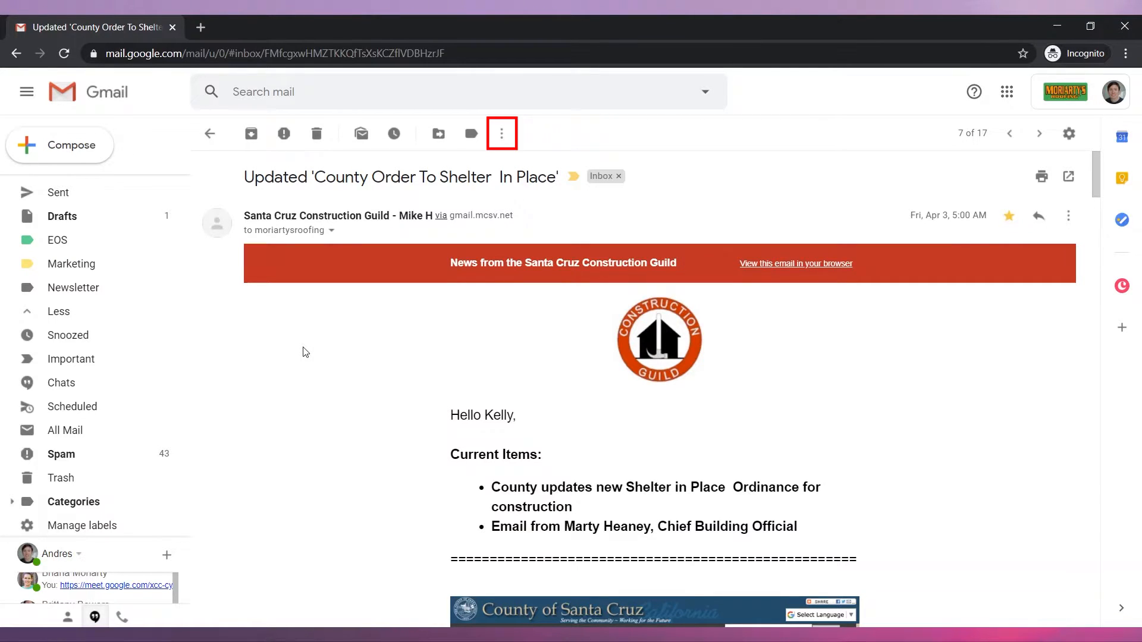
pyautogui.moveTo(501, 134)
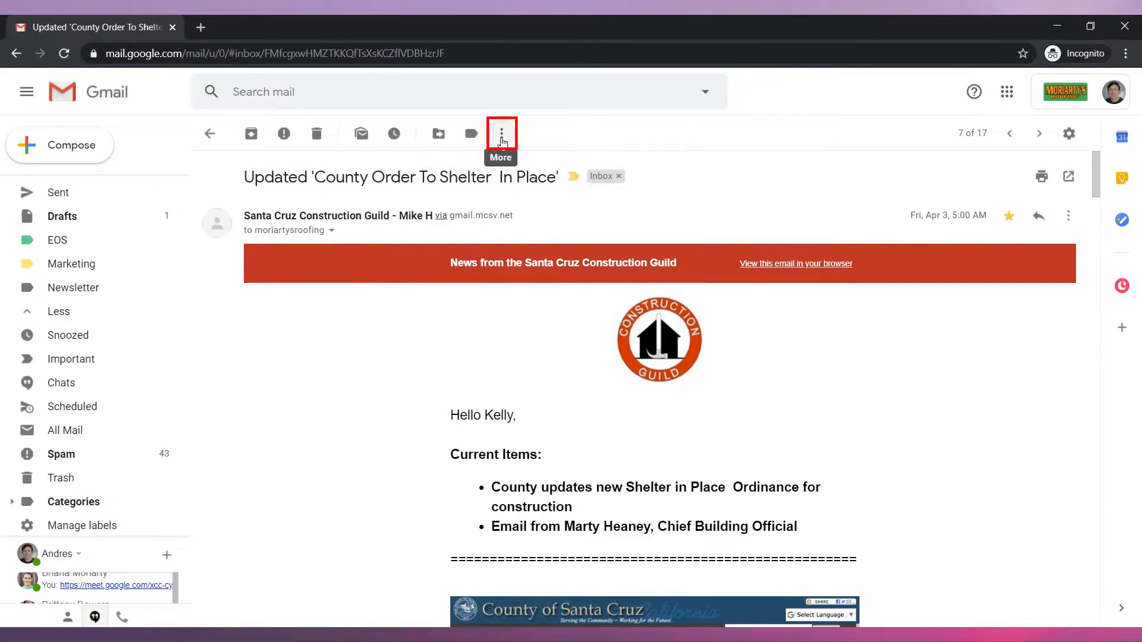
# - Start a filter matching the open Santa Cruz Construction Guild mailing-list email
pyautogui.click(501, 133)
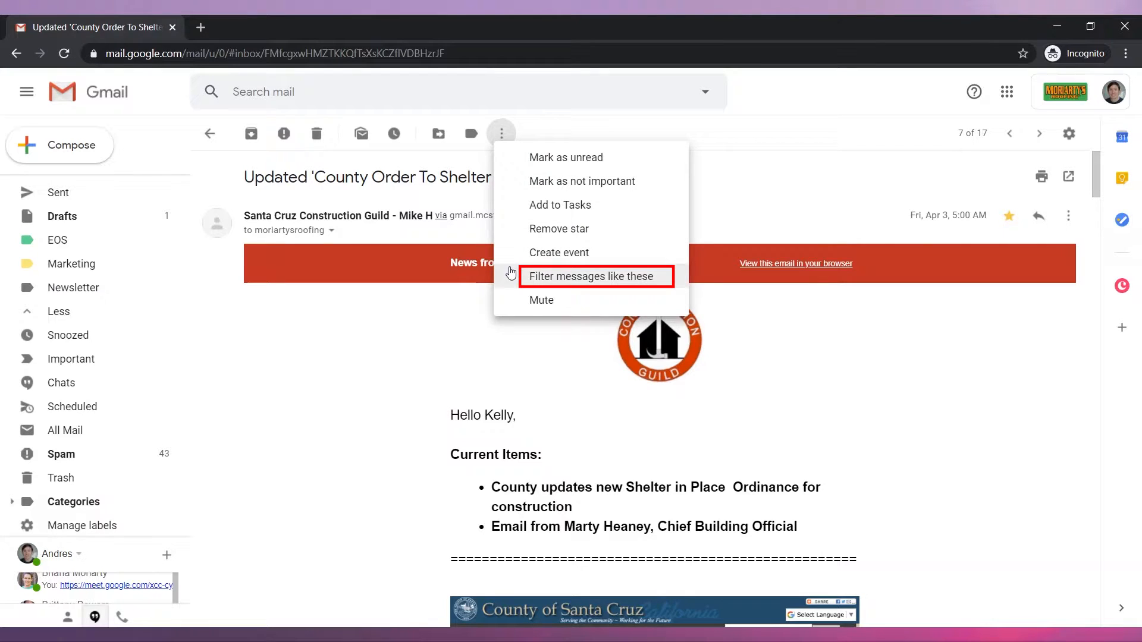
pyautogui.click(593, 277)
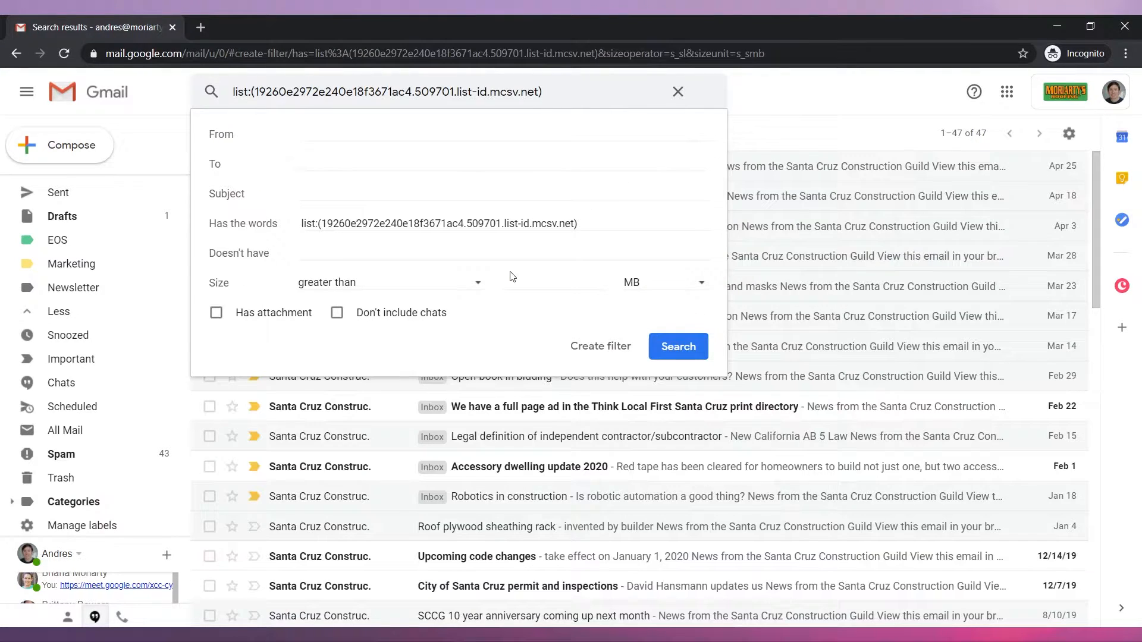
pyautogui.moveTo(534, 304)
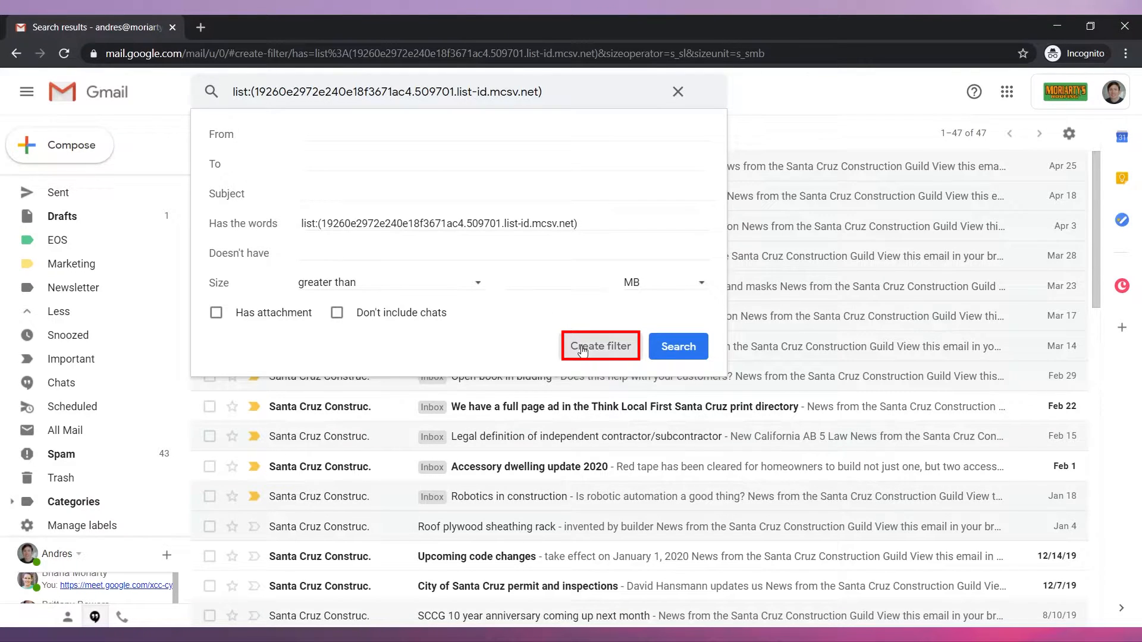
# - Make the guild filter skip the inbox, apply Newsletter, and include 47 existing conversations
pyautogui.click(599, 345)
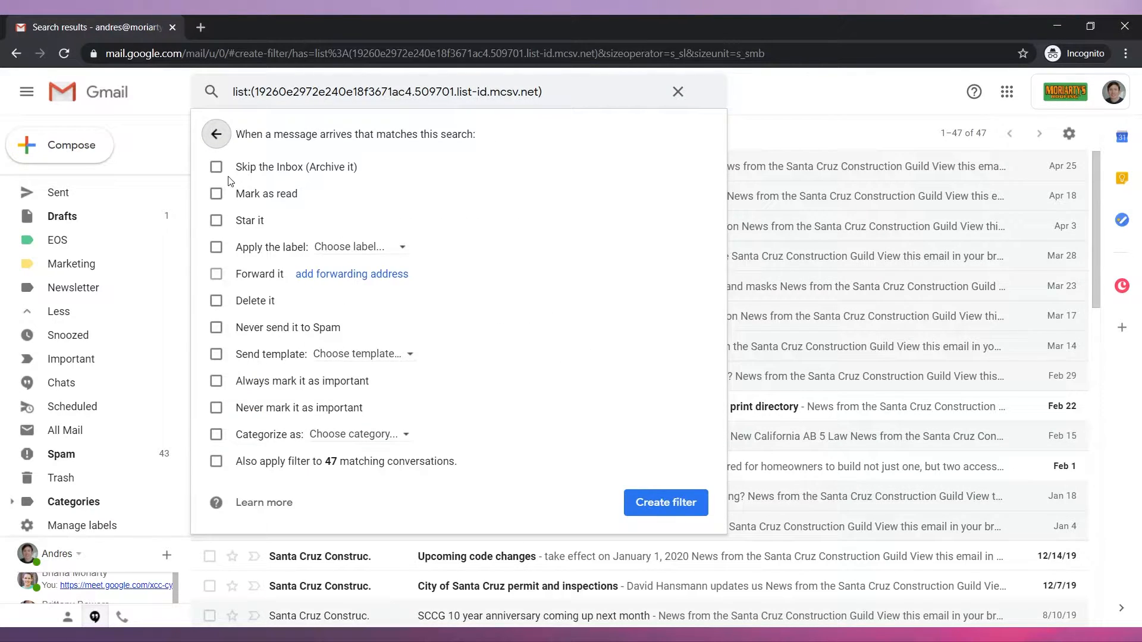
pyautogui.click(215, 167)
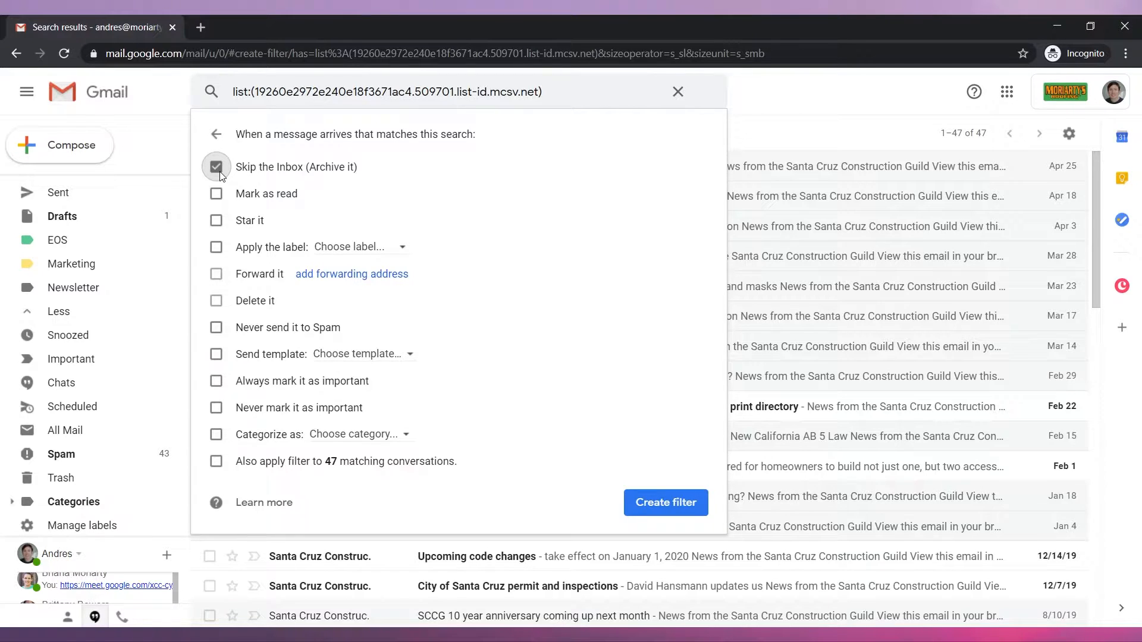
pyautogui.click(216, 247)
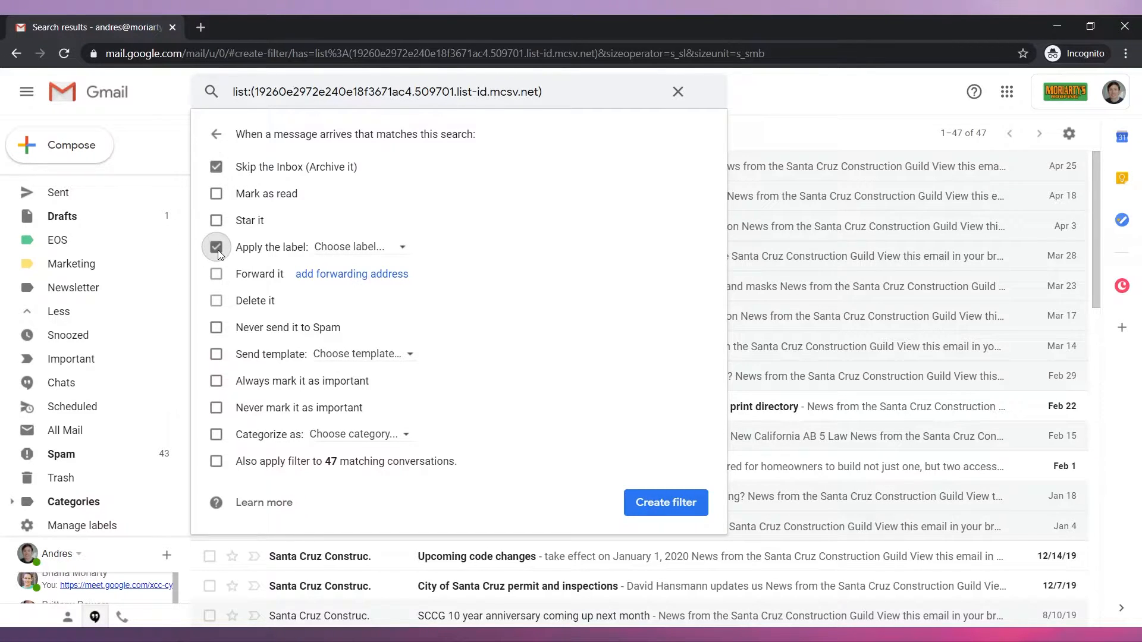
pyautogui.moveTo(361, 247)
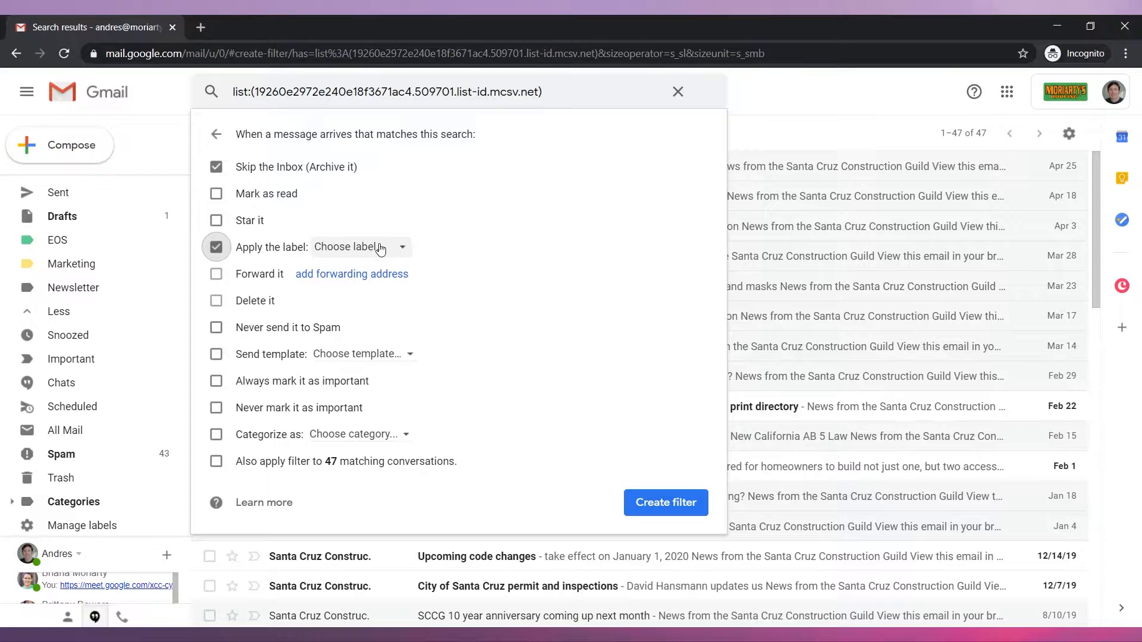
pyautogui.click(360, 247)
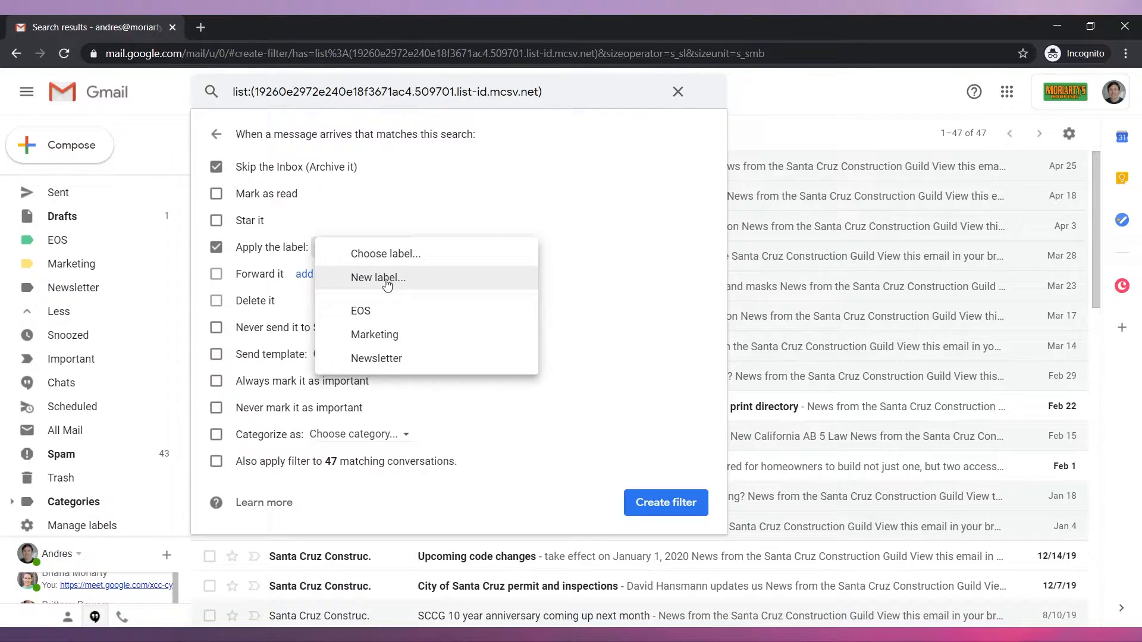
pyautogui.click(377, 357)
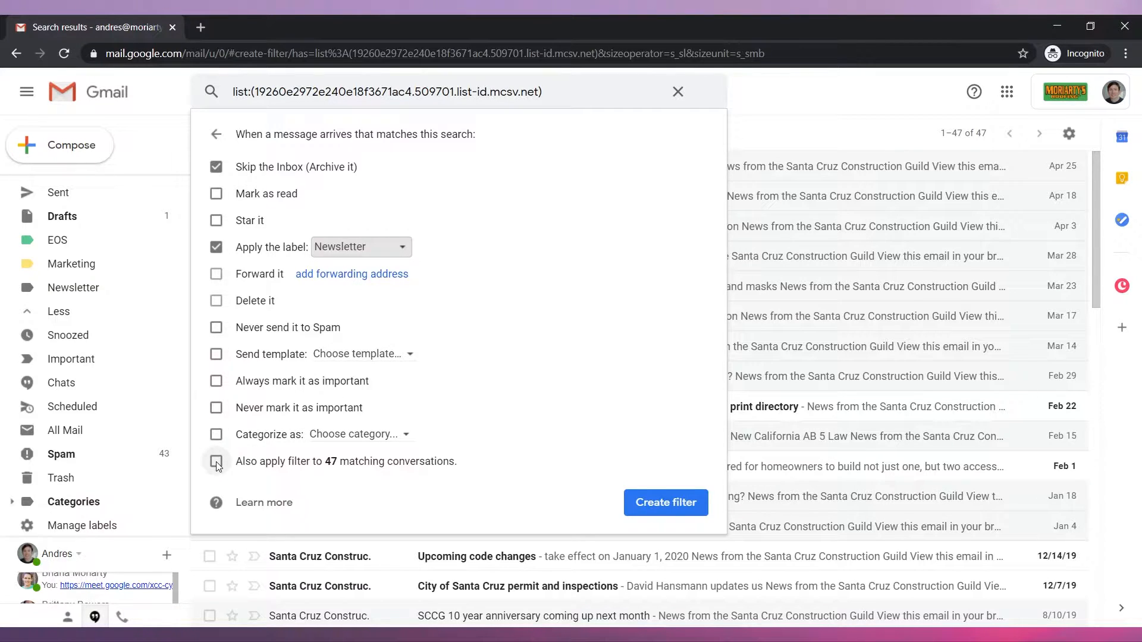
pyautogui.click(215, 461)
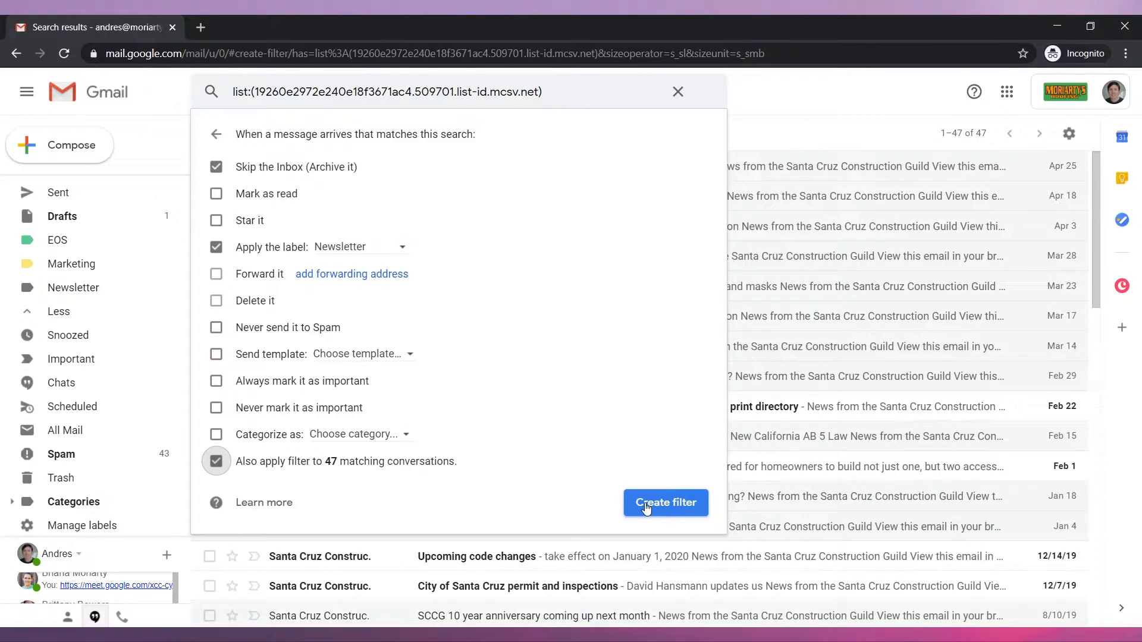
pyautogui.click(665, 503)
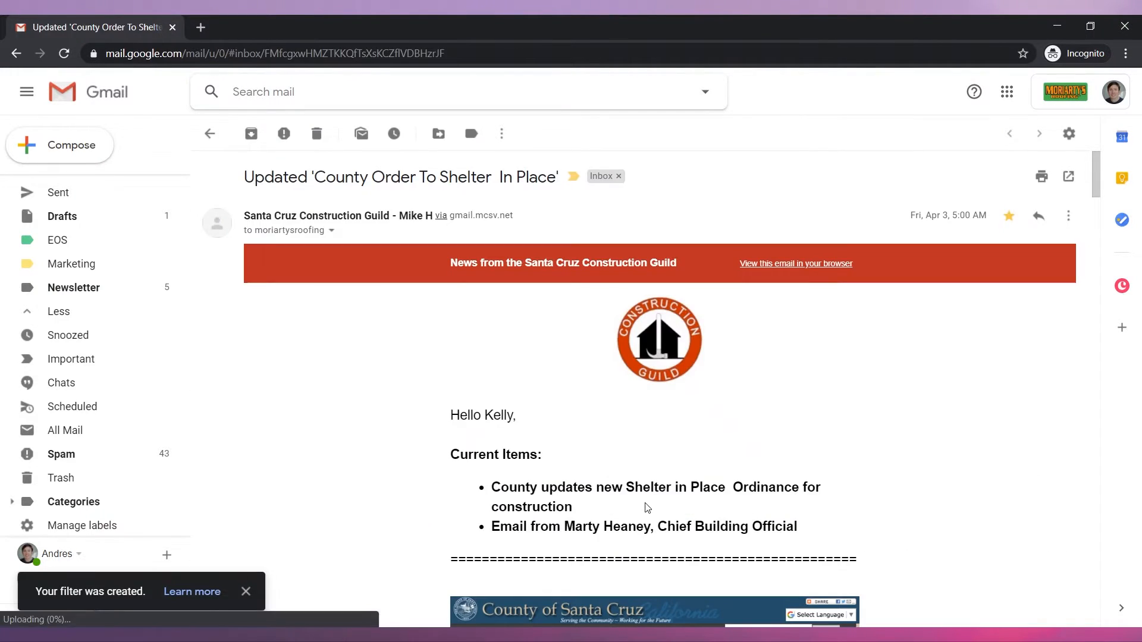
# - View the 47 Newsletter-labelled conversations, then return to the five-message inbox
pyautogui.click(72, 287)
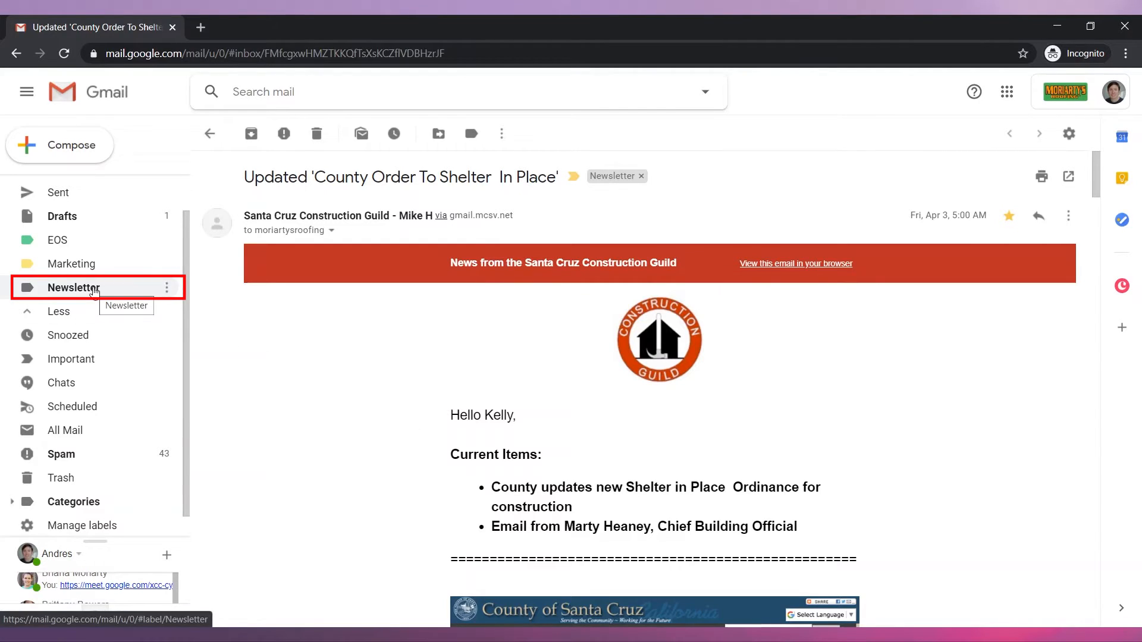
pyautogui.click(72, 287)
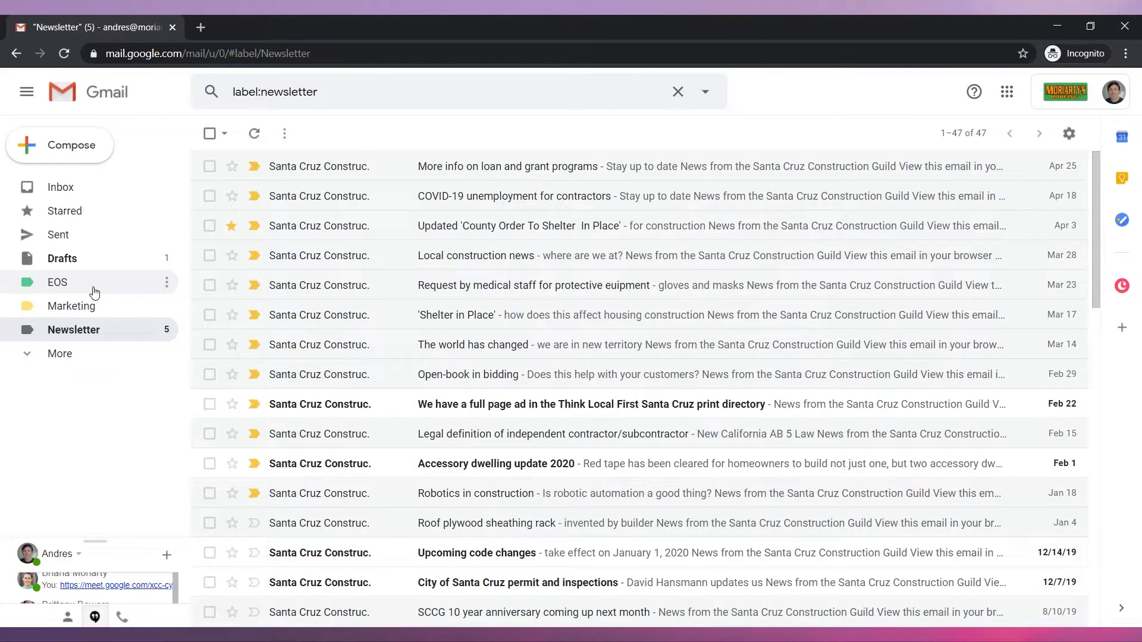
pyautogui.click(61, 188)
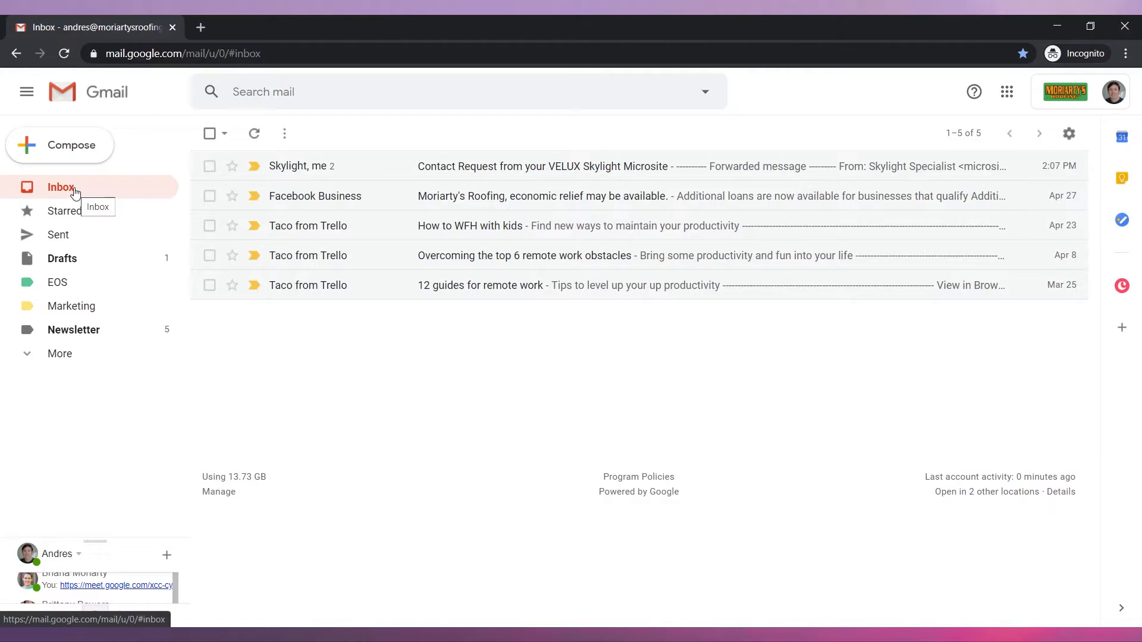
pyautogui.moveTo(704, 91)
pyautogui.write('accou')
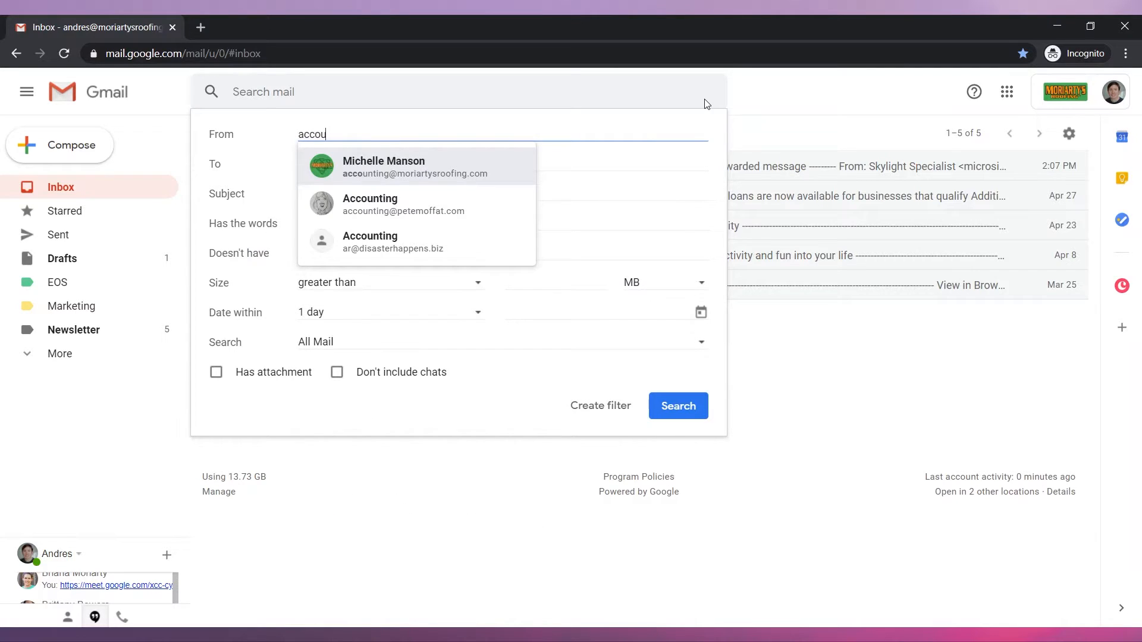
# - Search accounting-address mail with 'report' in the subject and attachments, then reopen criteria
pyautogui.click(415, 166)
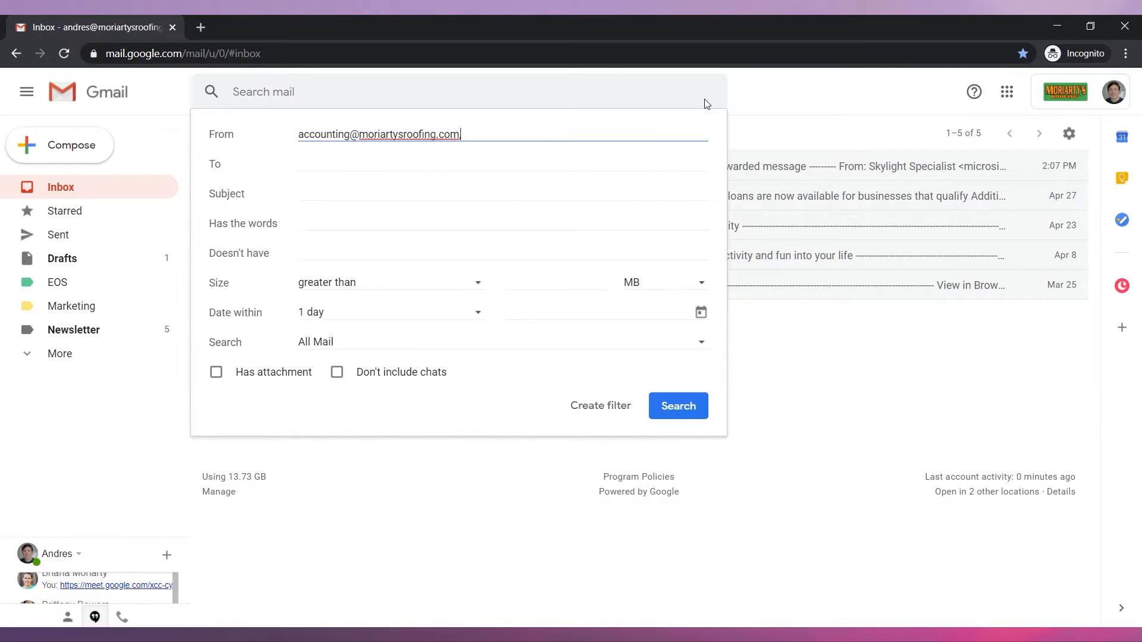
pyautogui.write(',')
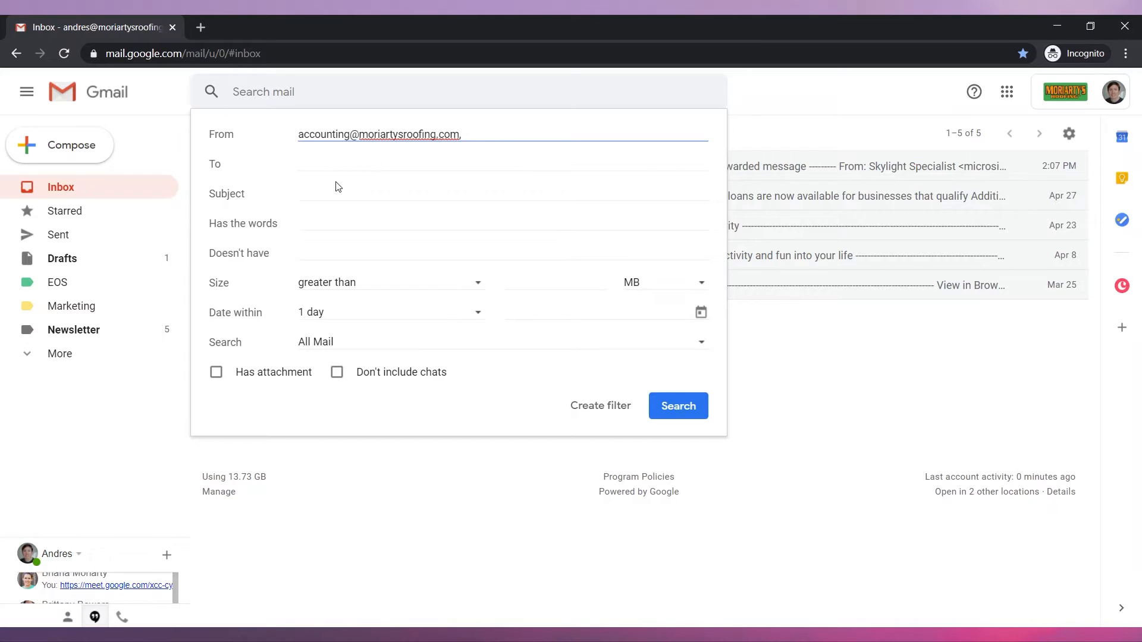
pyautogui.click(503, 193)
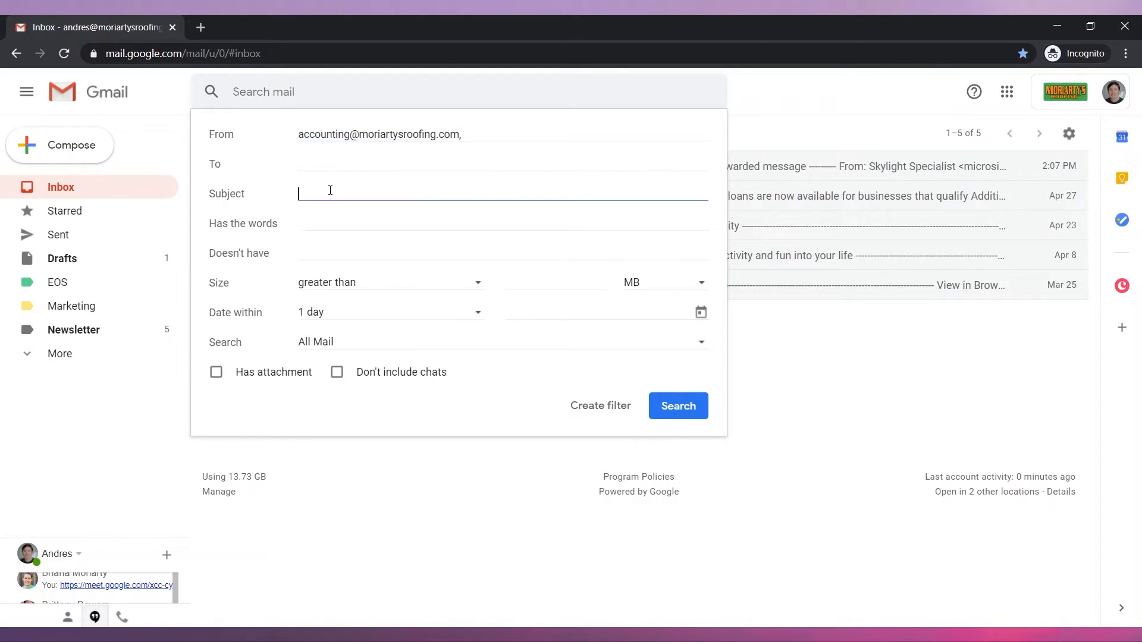
pyautogui.write('report')
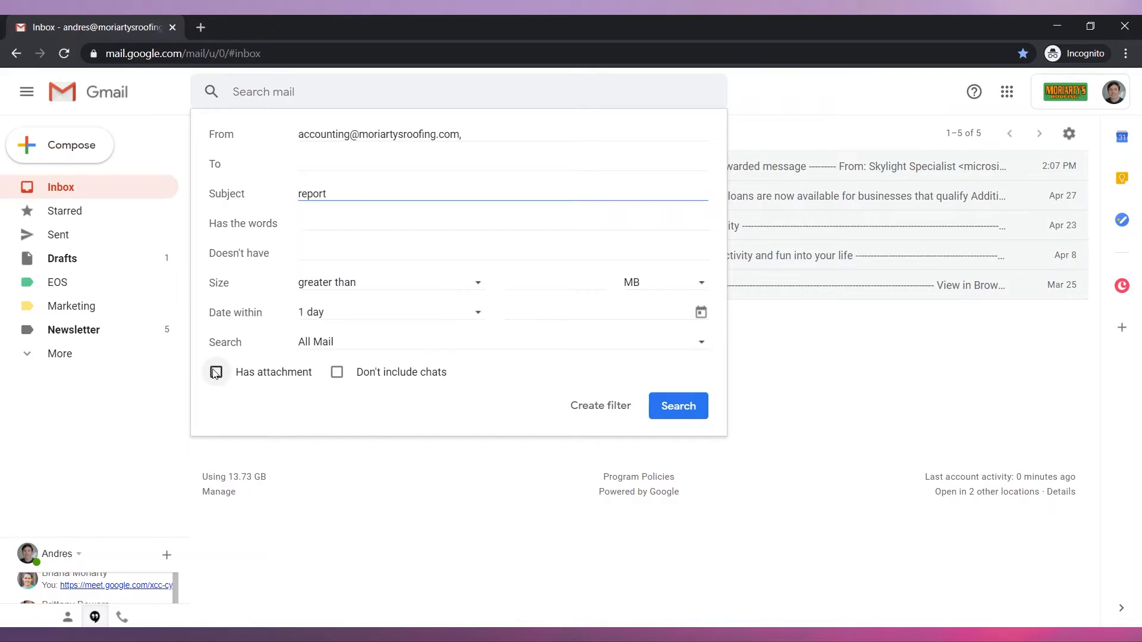
pyautogui.click(216, 371)
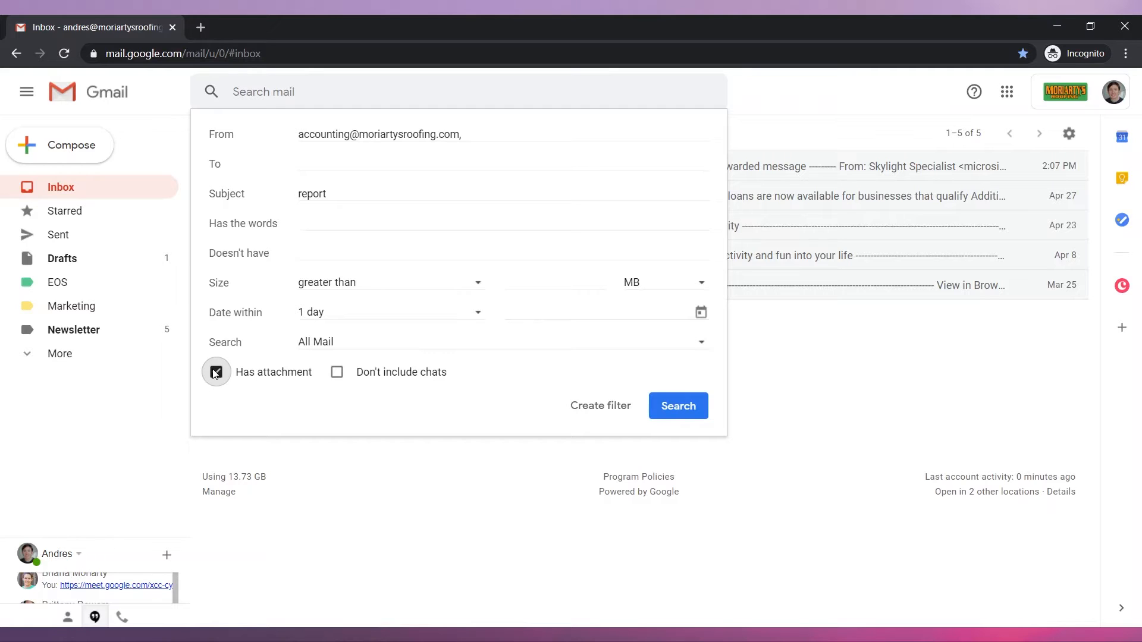
pyautogui.click(216, 371)
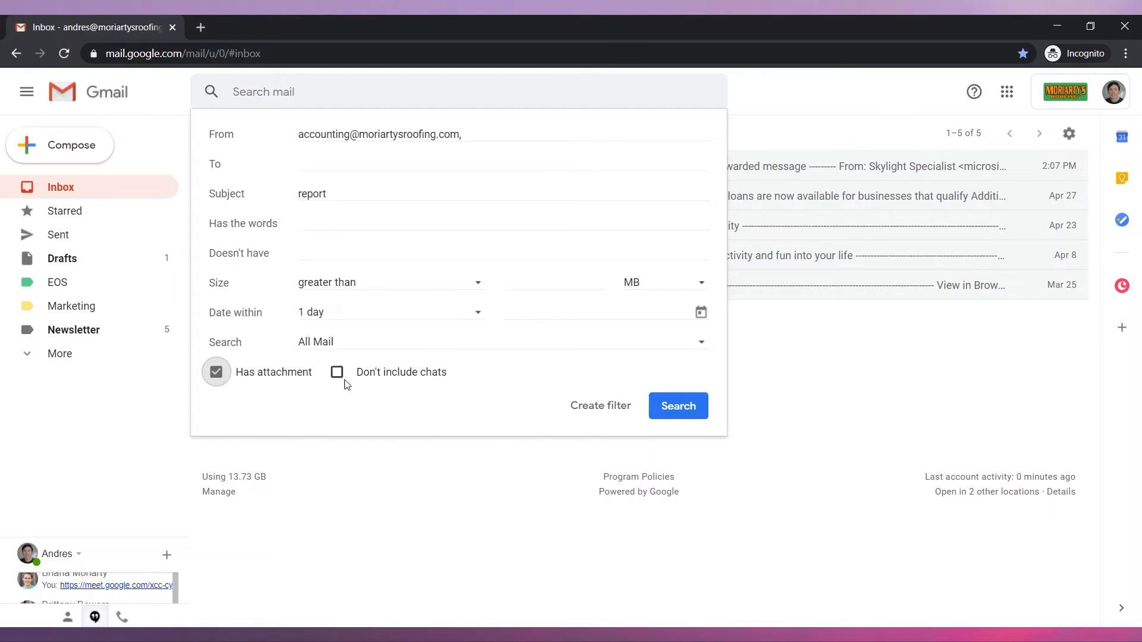
pyautogui.moveTo(677, 406)
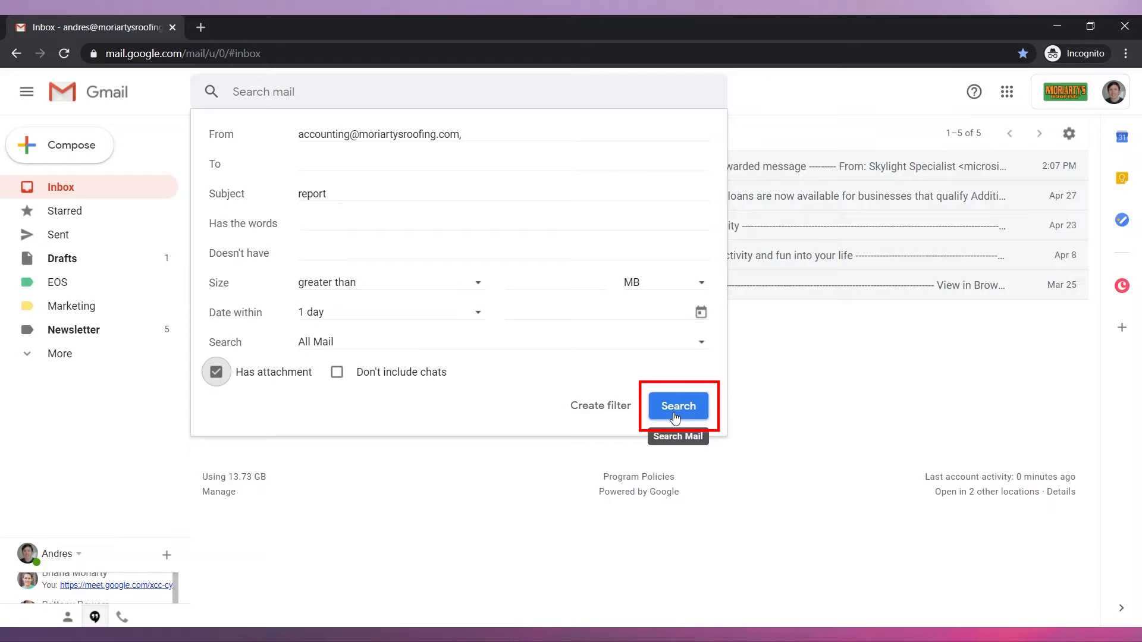
pyautogui.click(677, 406)
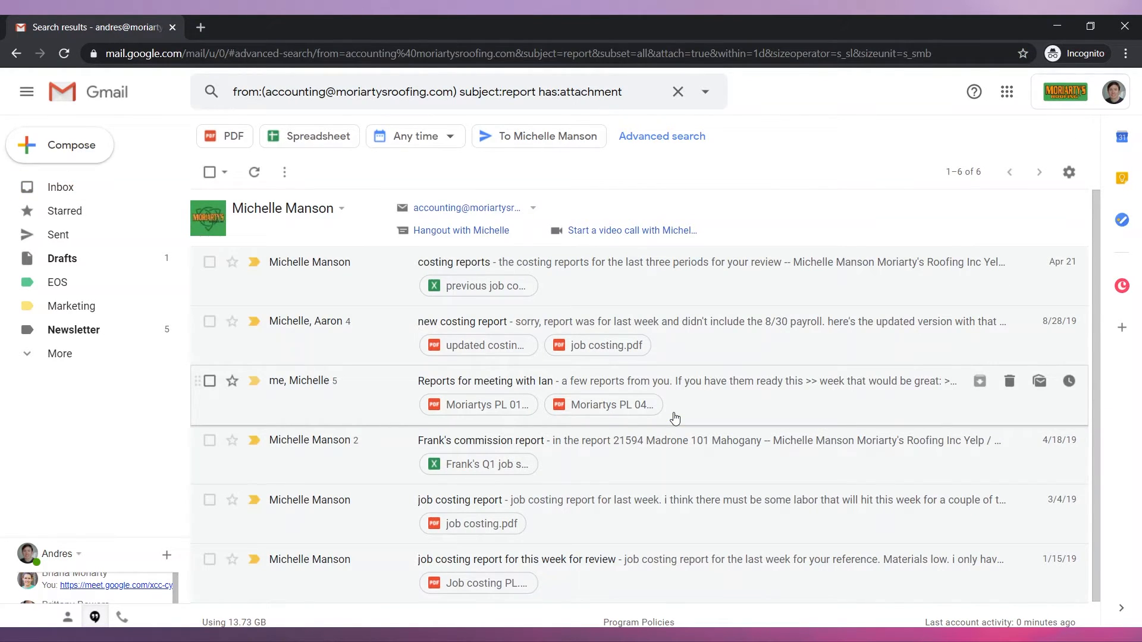
pyautogui.moveTo(694, 321)
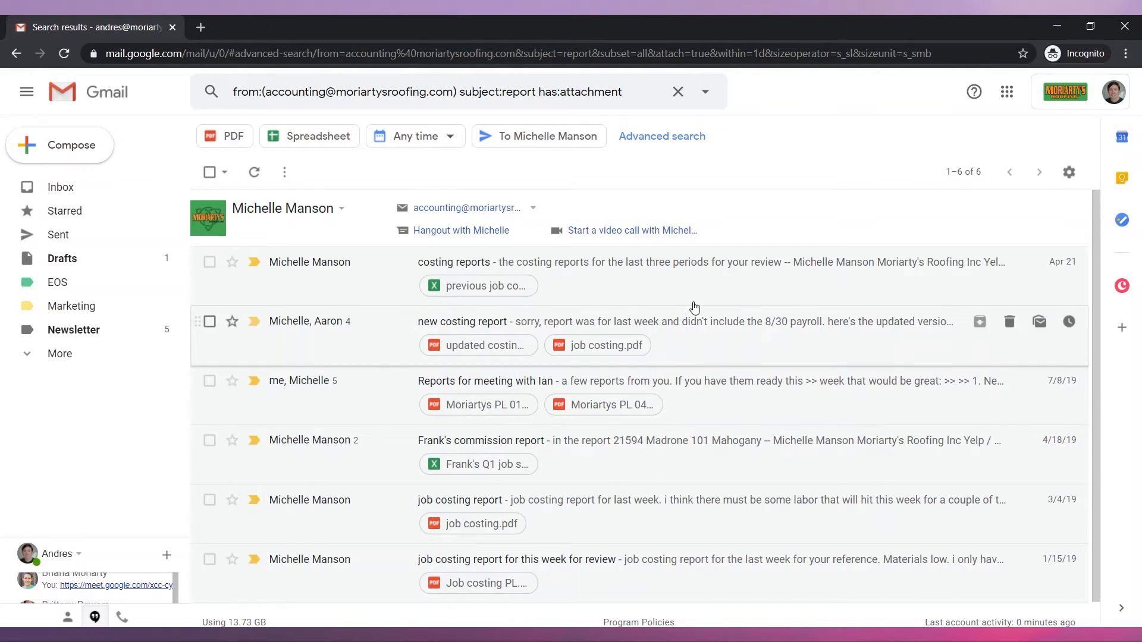
pyautogui.click(705, 91)
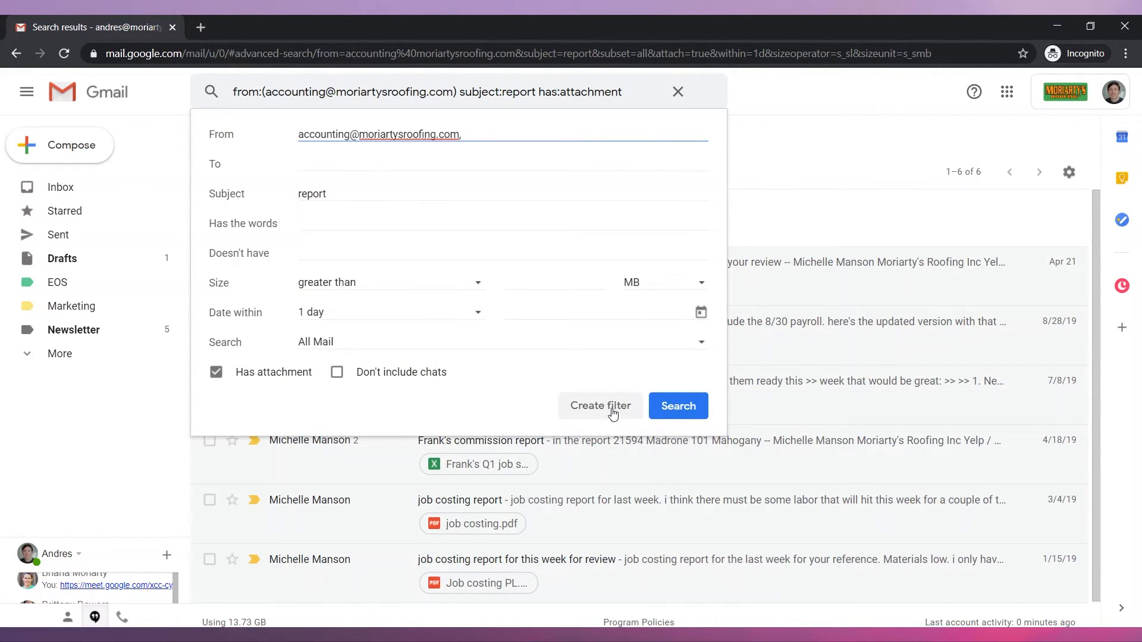
# - Save a filter starring matching report emails and sending the 'Report received' template
pyautogui.click(601, 406)
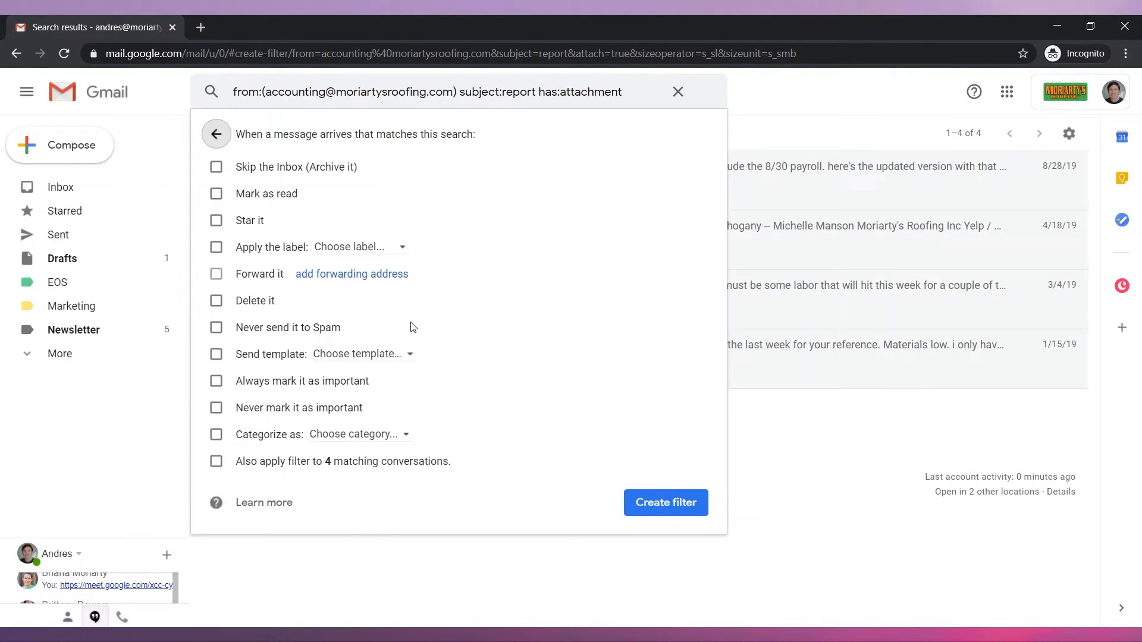
pyautogui.click(215, 220)
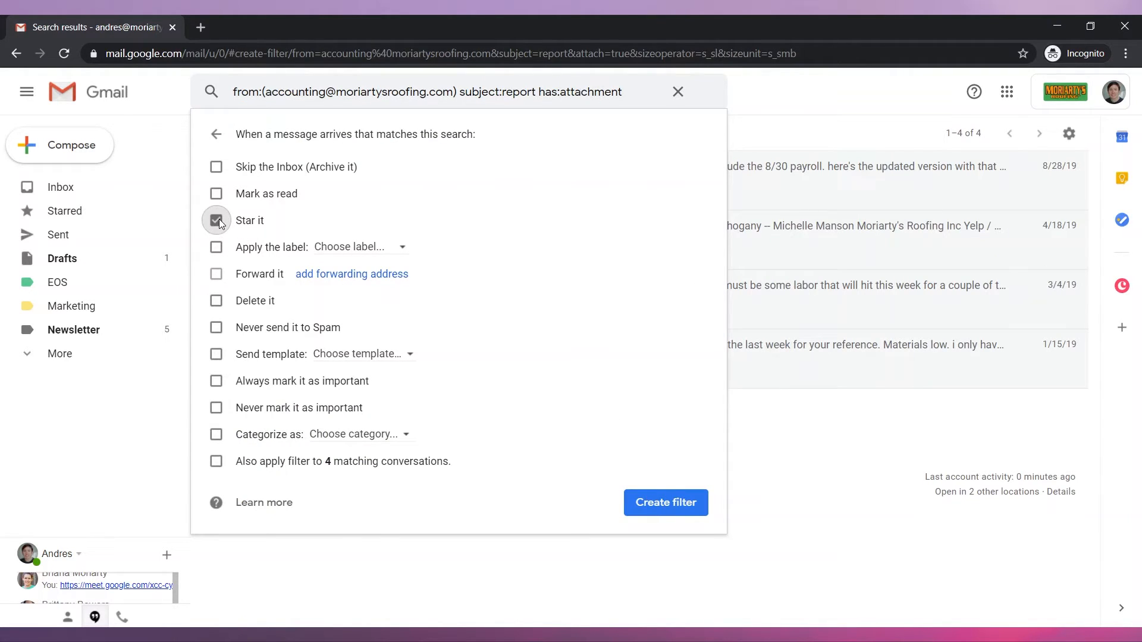
pyautogui.click(215, 220)
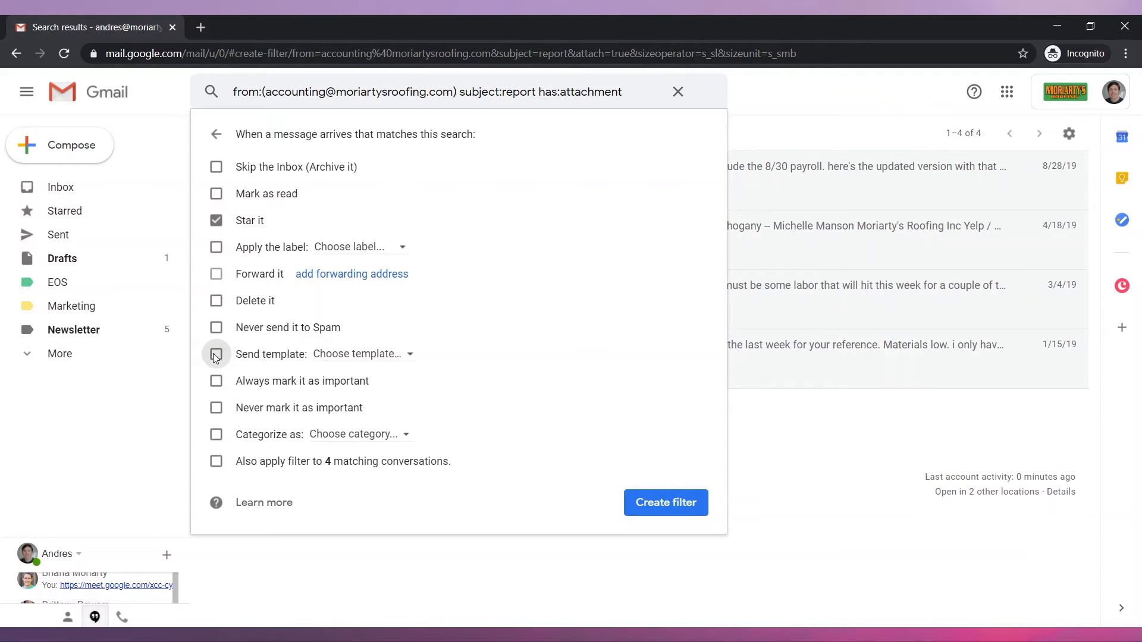
pyautogui.click(215, 357)
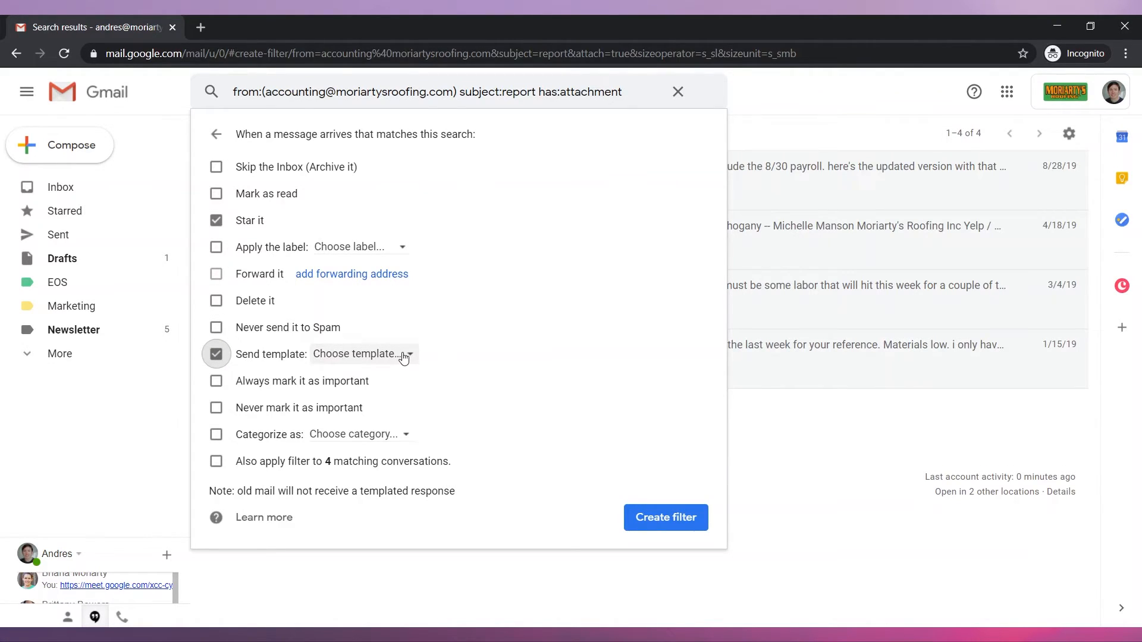
pyautogui.click(360, 353)
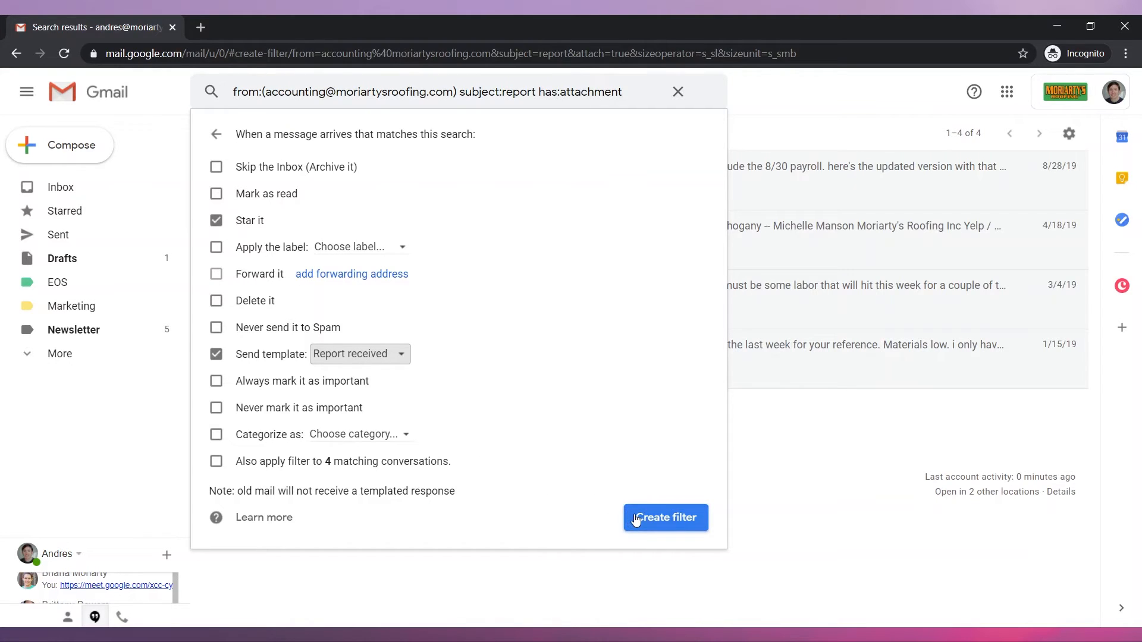
pyautogui.click(664, 517)
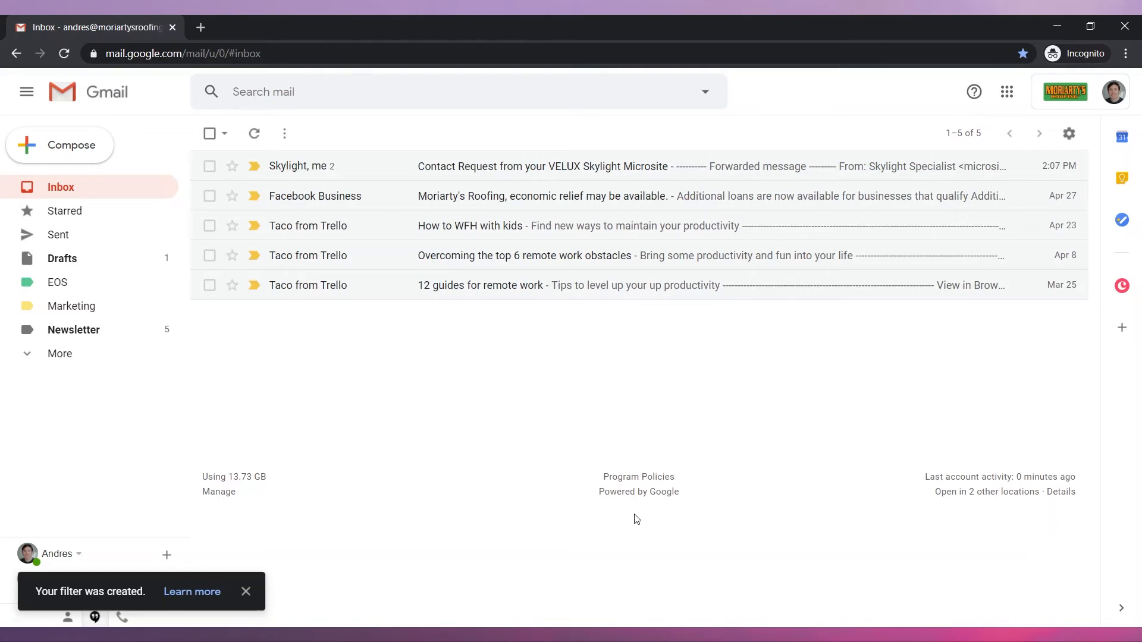
# - Dismiss the filter notice and show the Filters and Blocked Addresses settings list
pyautogui.click(247, 591)
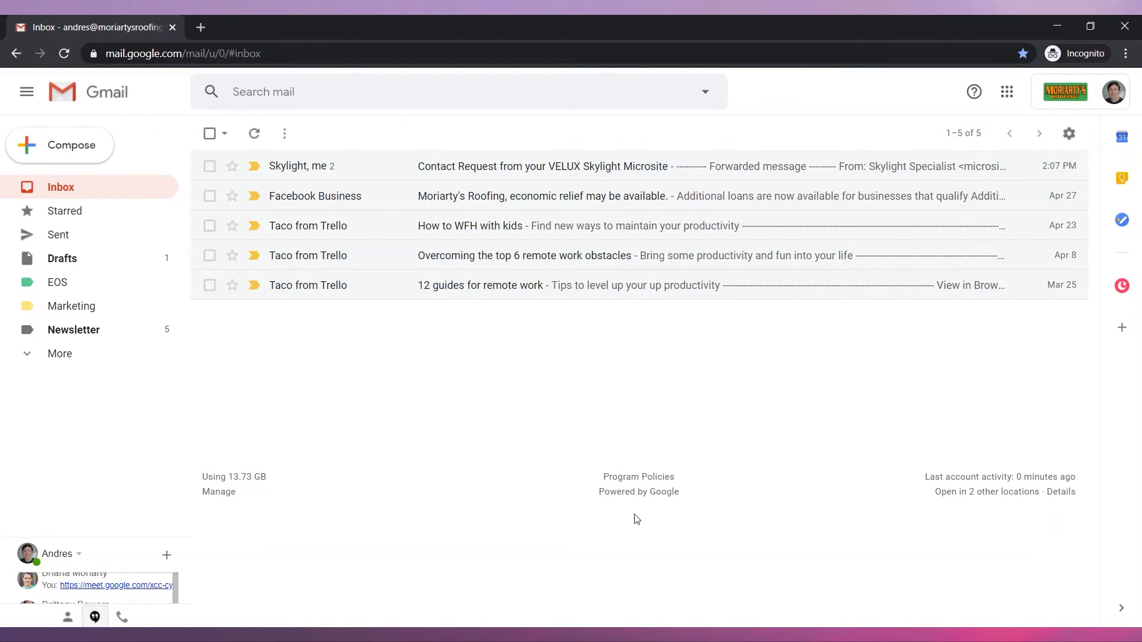
pyautogui.moveTo(712, 414)
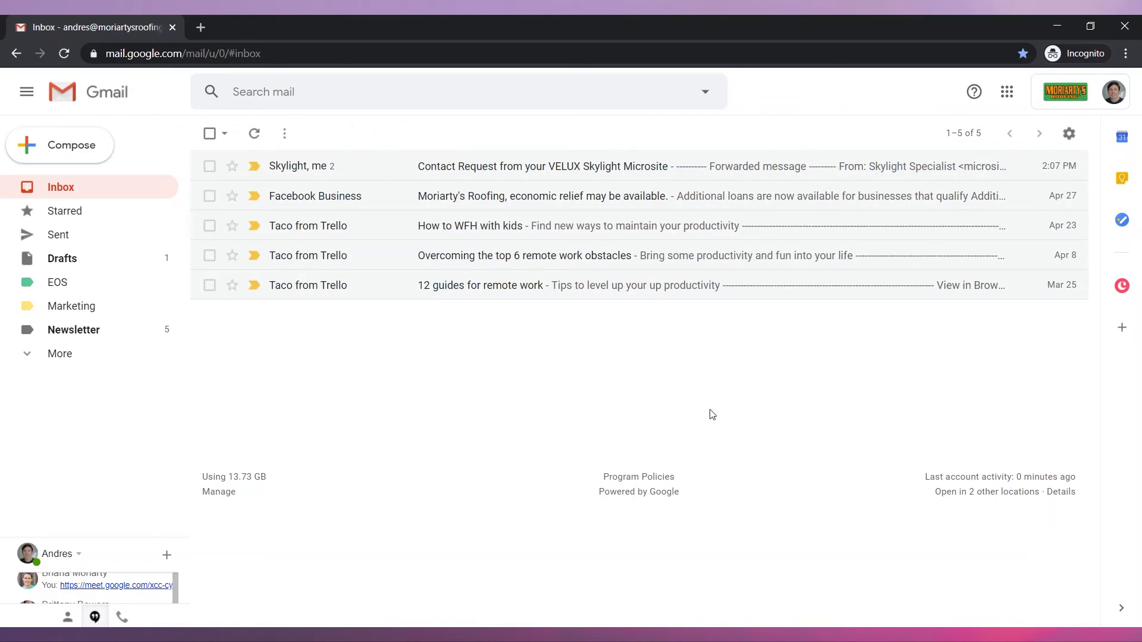
pyautogui.moveTo(1069, 134)
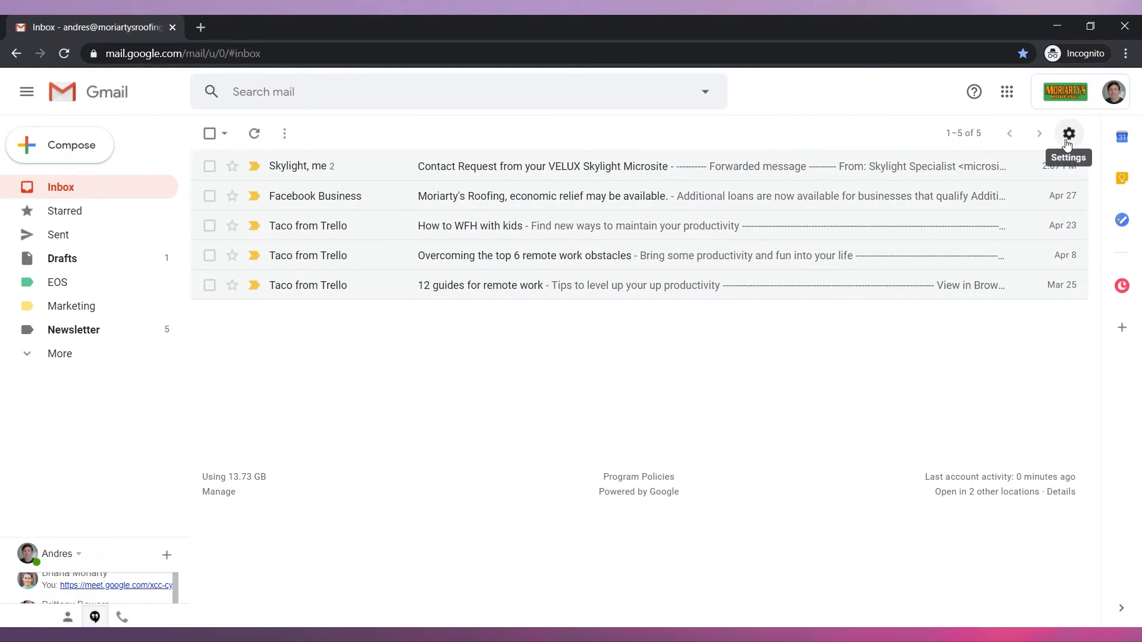
pyautogui.click(1069, 133)
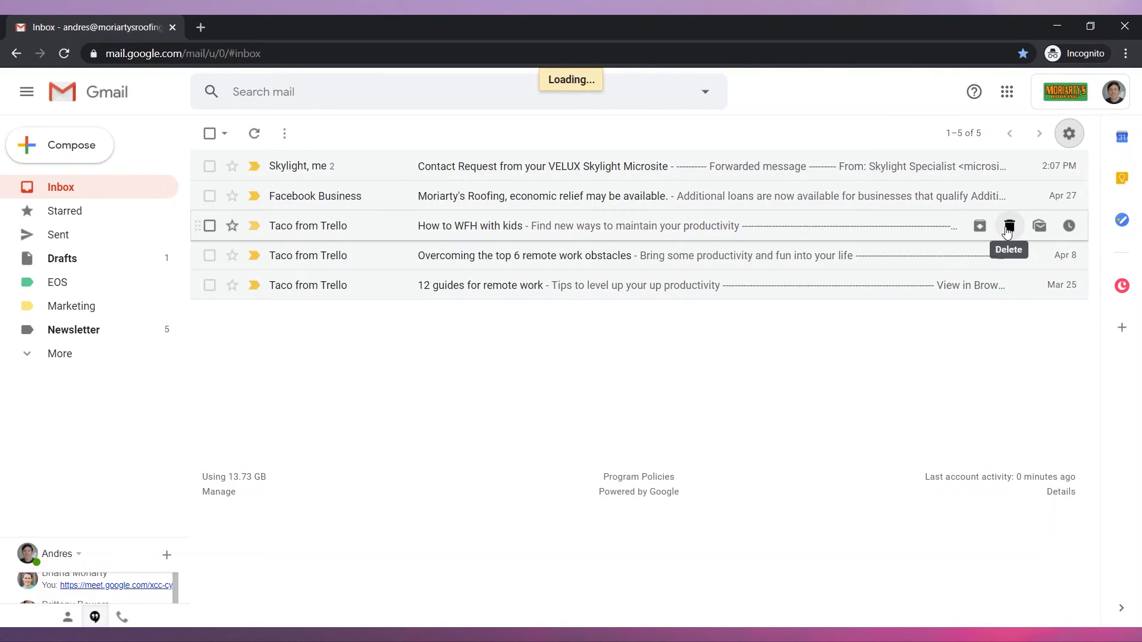
pyautogui.click(1069, 133)
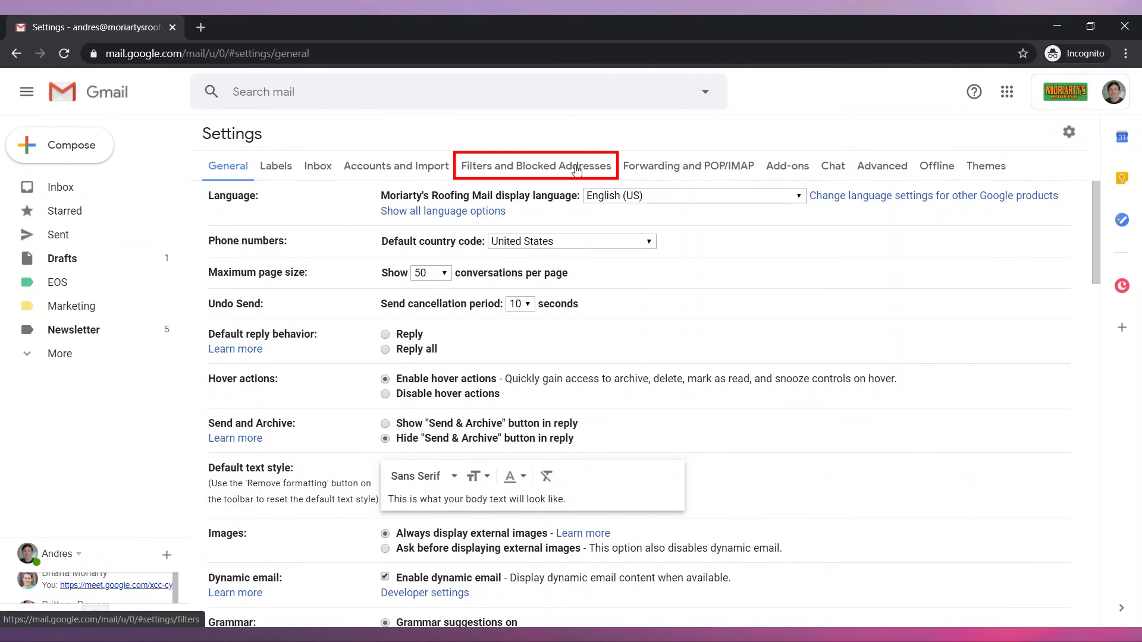
pyautogui.click(535, 166)
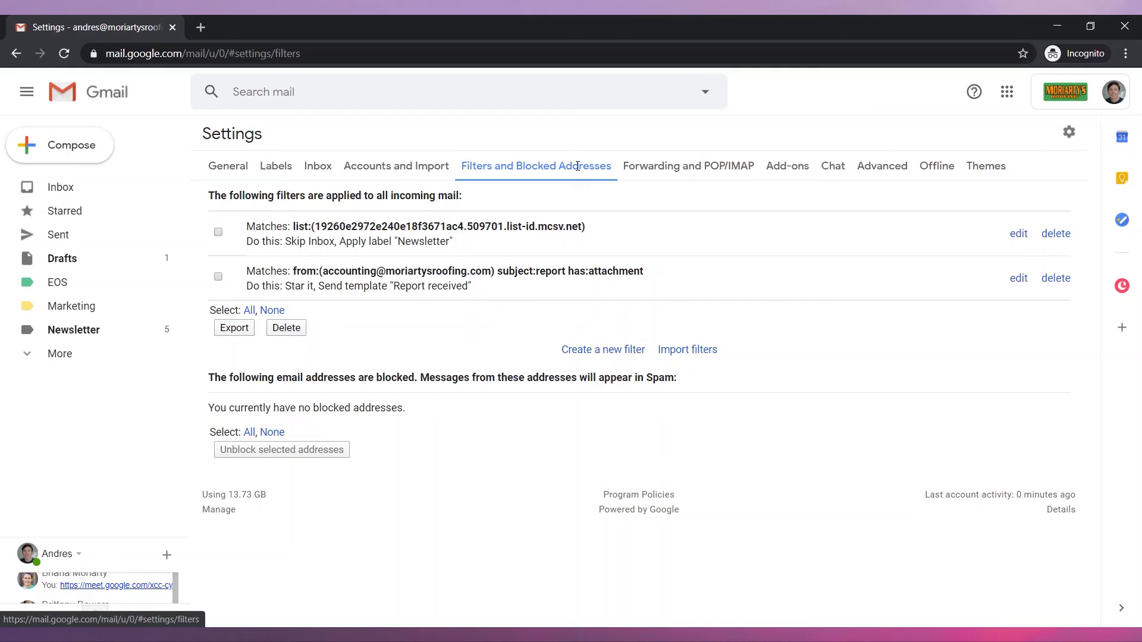